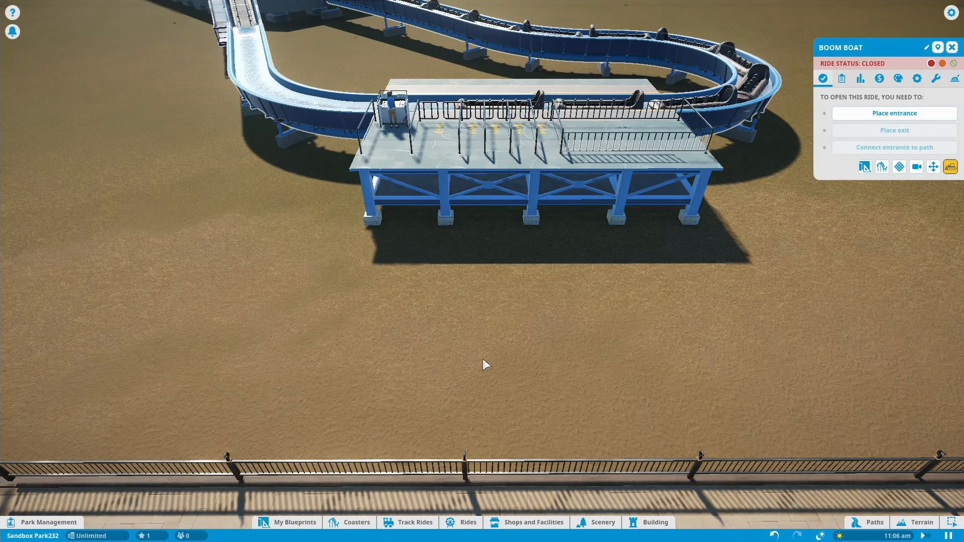
# Step: Browse the scenery and blueprint catalogues, then begin placing the Boom Boat's entrance
pyautogui.click(602, 522)
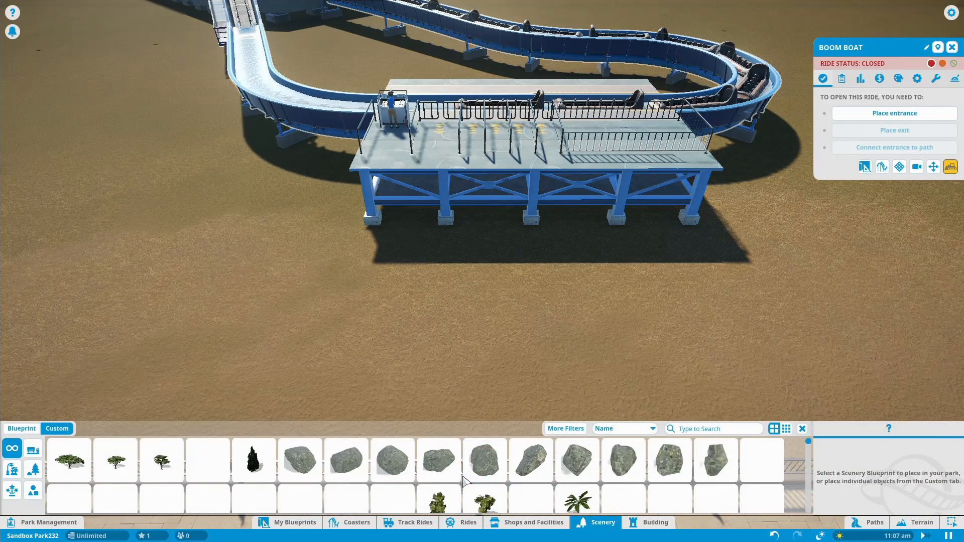
pyautogui.click(294, 522)
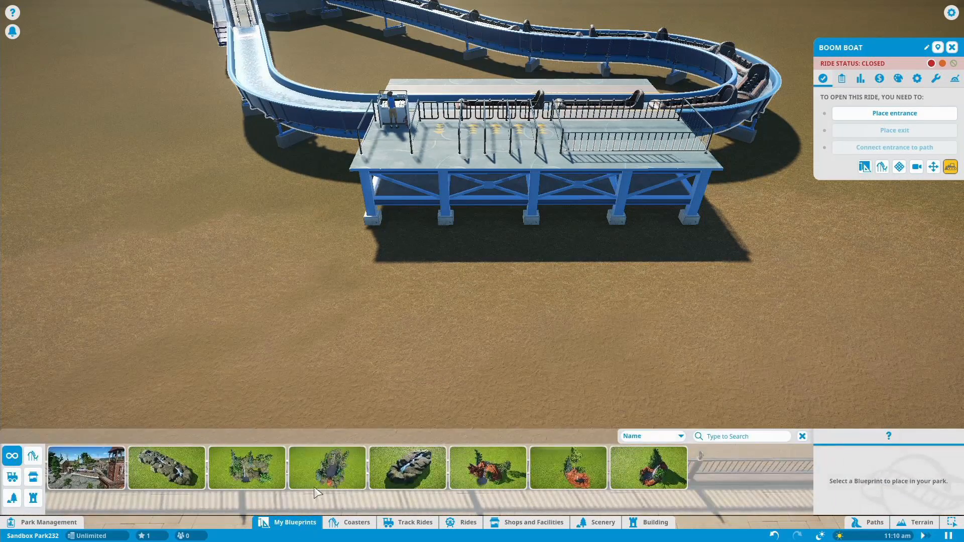
pyautogui.click(350, 522)
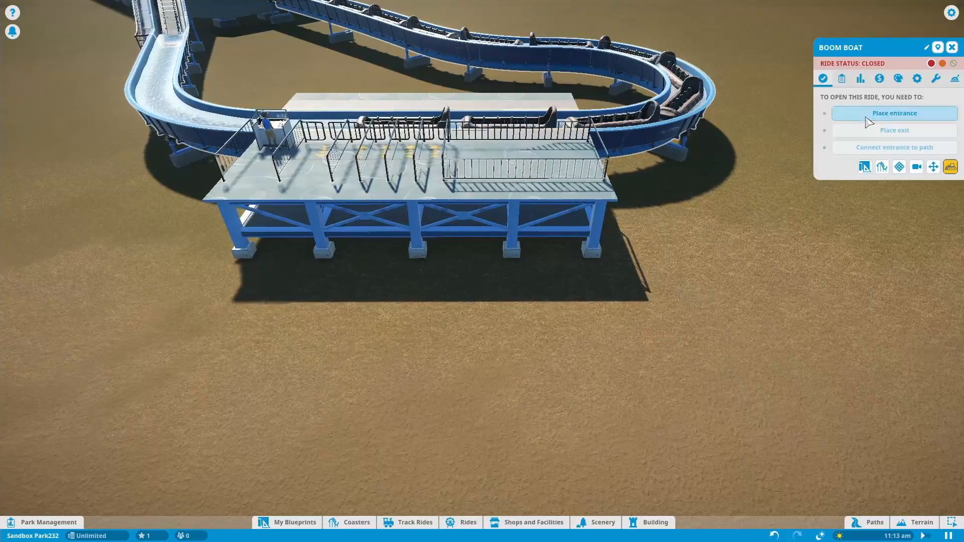
pyautogui.click(892, 113)
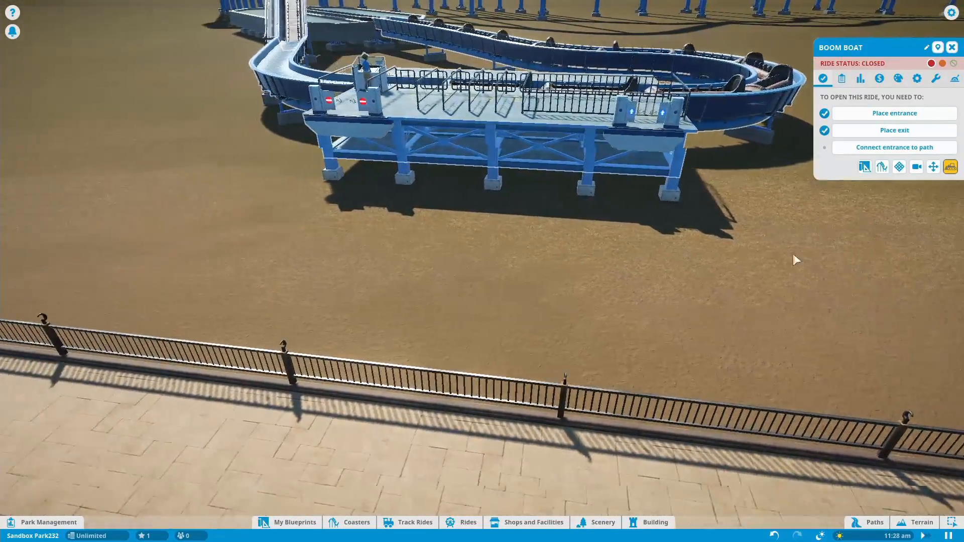
# Step: Bring up the path-building tools with their surface styles for the Boom Boat connection
pyautogui.click(874, 522)
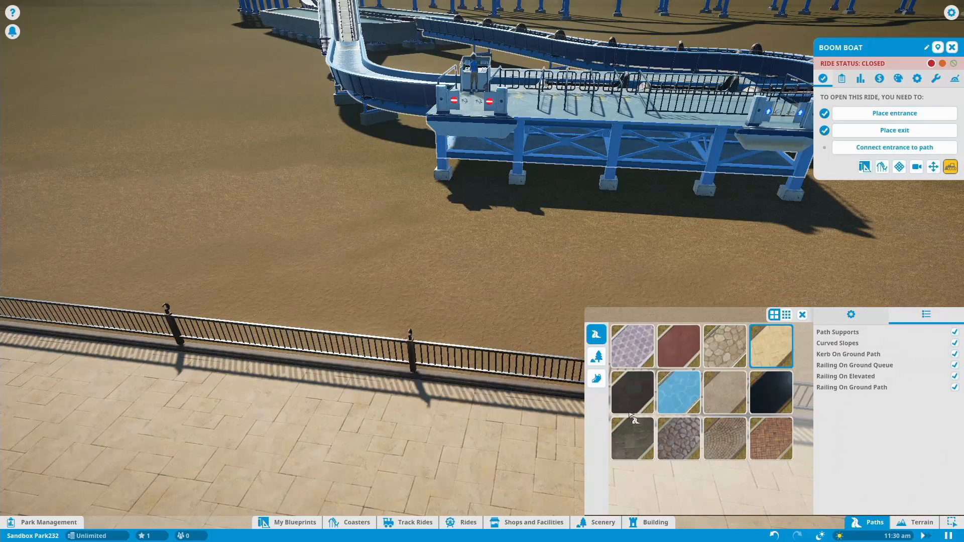
pyautogui.moveTo(677, 393)
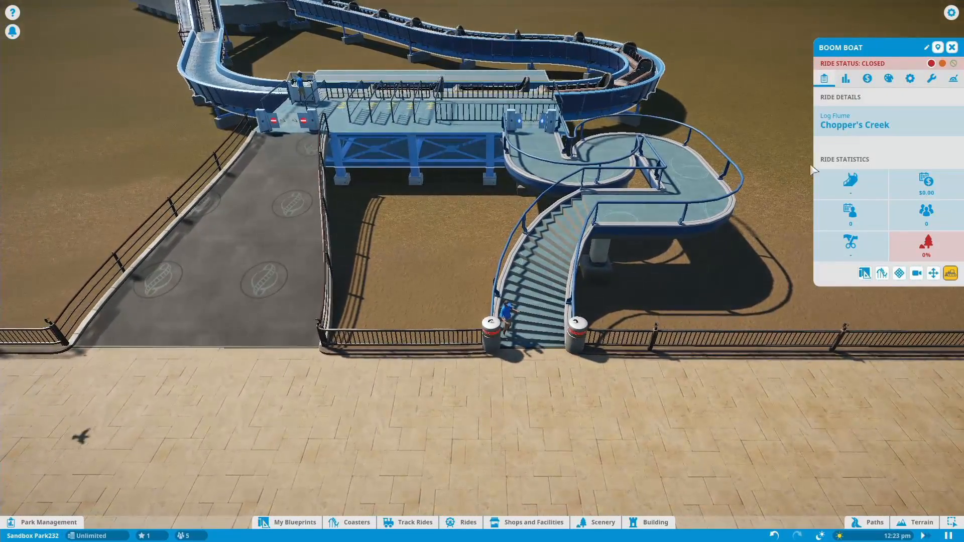
# Step: Start a Boom Boat test run from its Test Ratings tab to get live readings
pyautogui.click(844, 78)
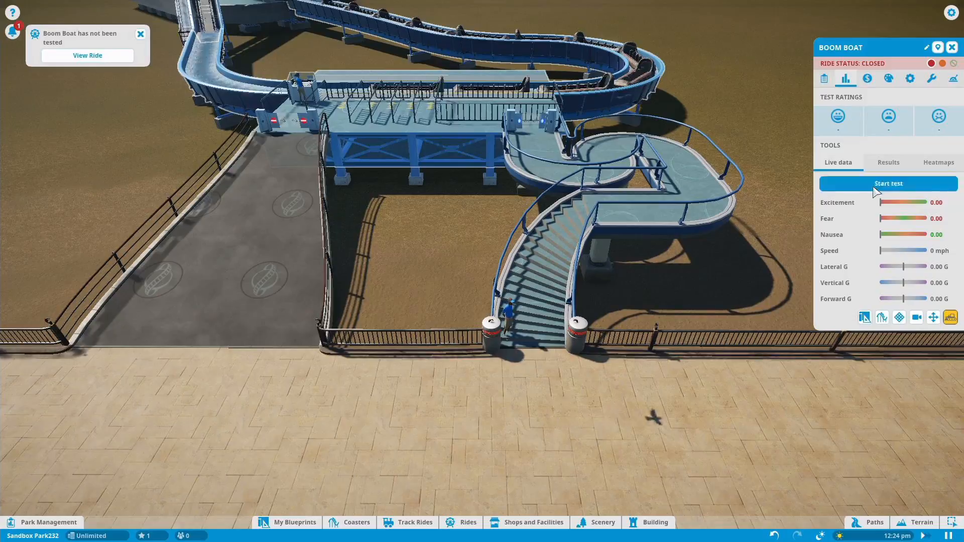
pyautogui.click(887, 183)
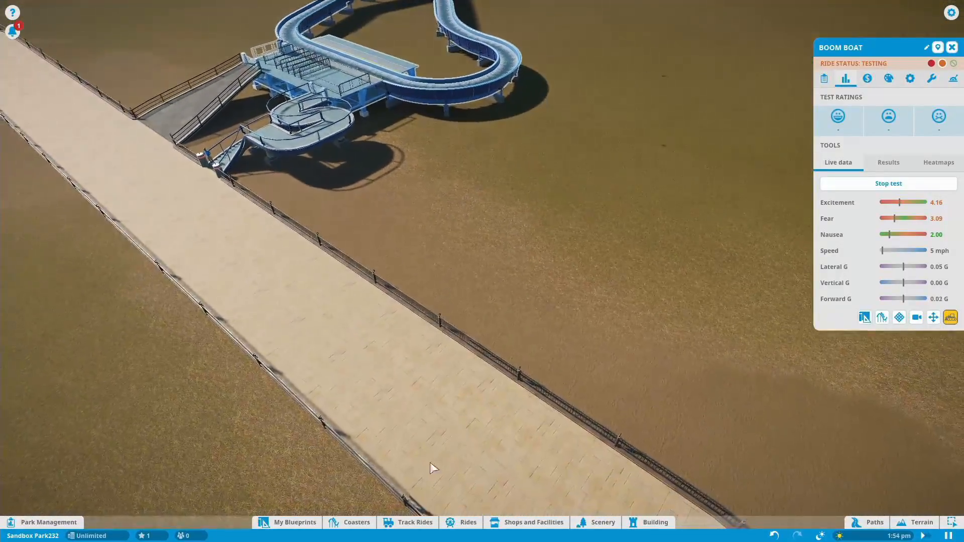
# Step: Place the green Venom coaster and start its test run
pyautogui.click(349, 523)
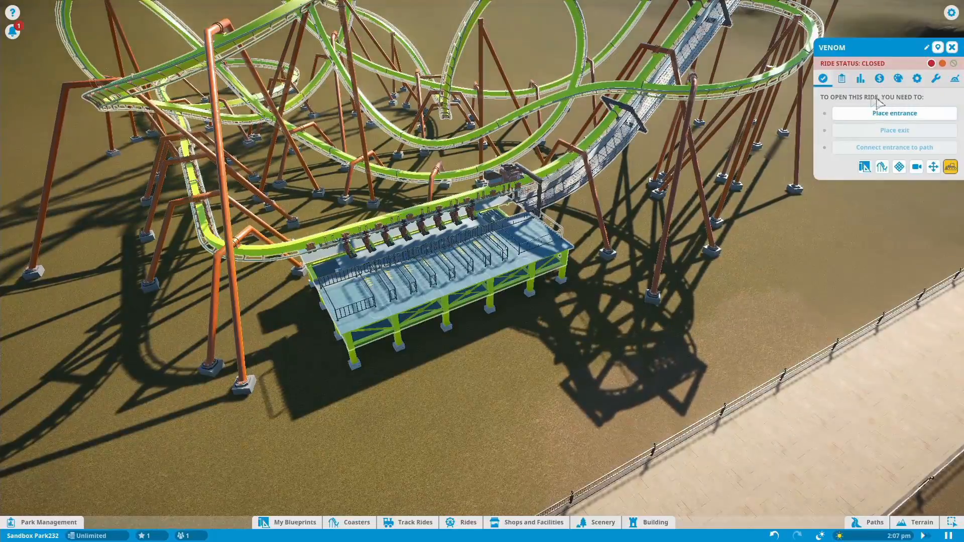
pyautogui.click(860, 79)
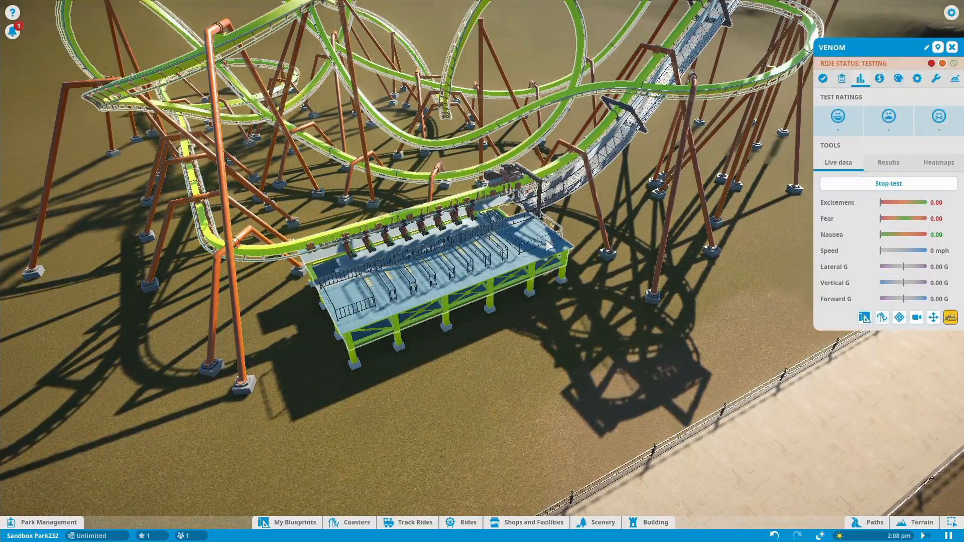